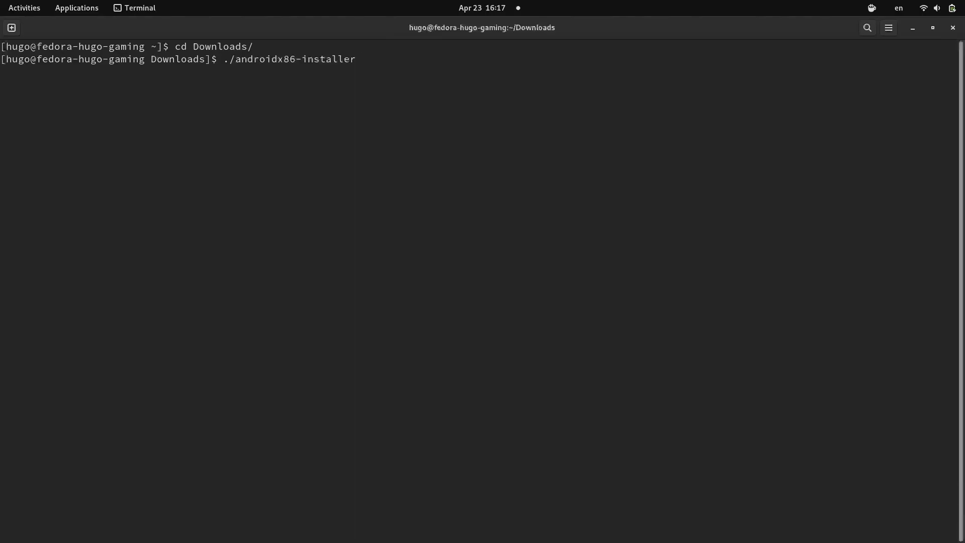
Run ./androidx86-installer from the Downloads folder in the terminal
key("Return")
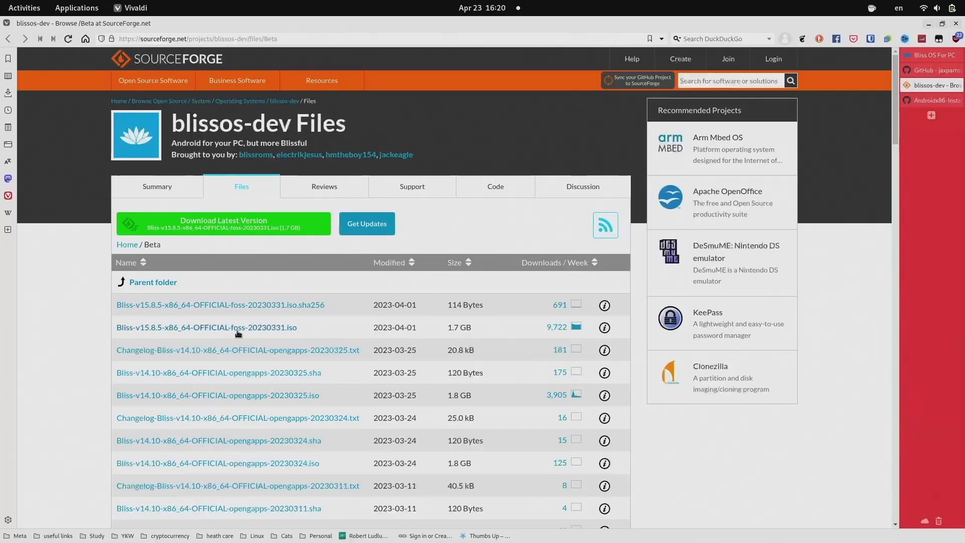
Download Bliss-v15.8.5-x86_64-OFFICIAL-foss-20230331.iso from the blissos-dev Beta files page
left_click(206, 327)
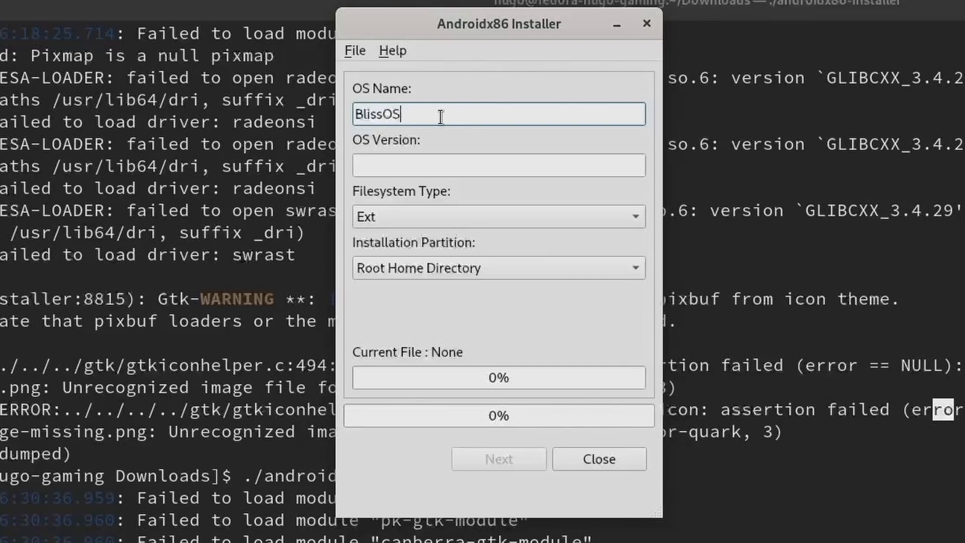
Enter BlissOS in the installer's OS Name field
left_click(498, 268)
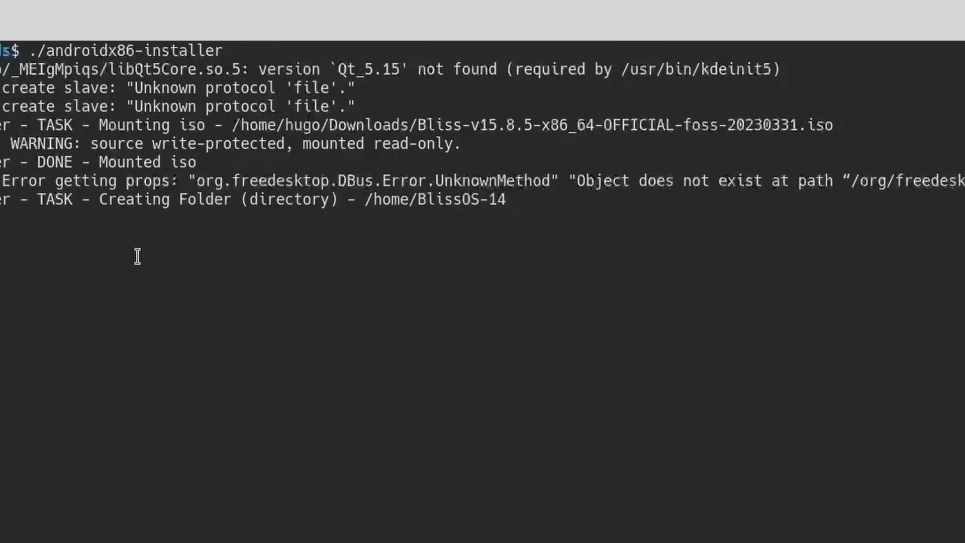
mouse_move(537, 206)
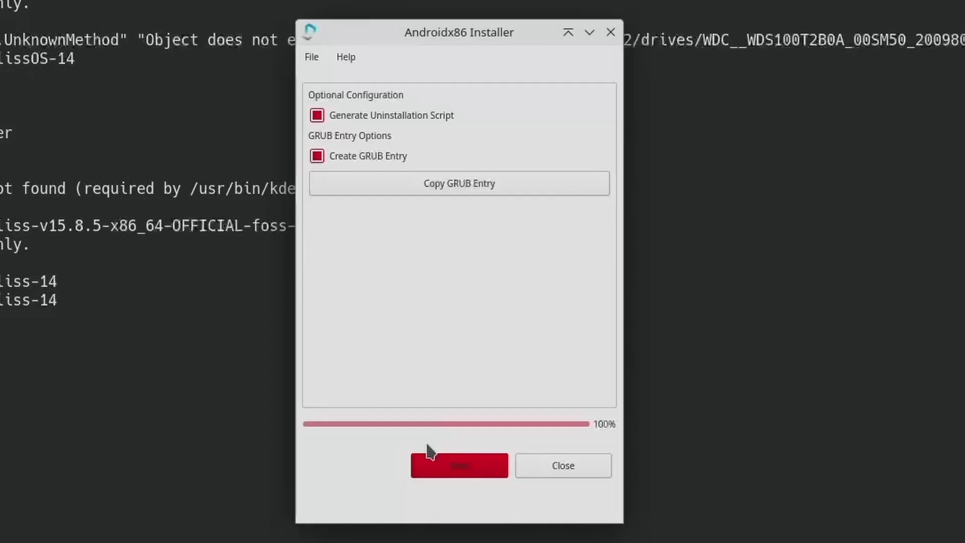
mouse_move(437, 459)
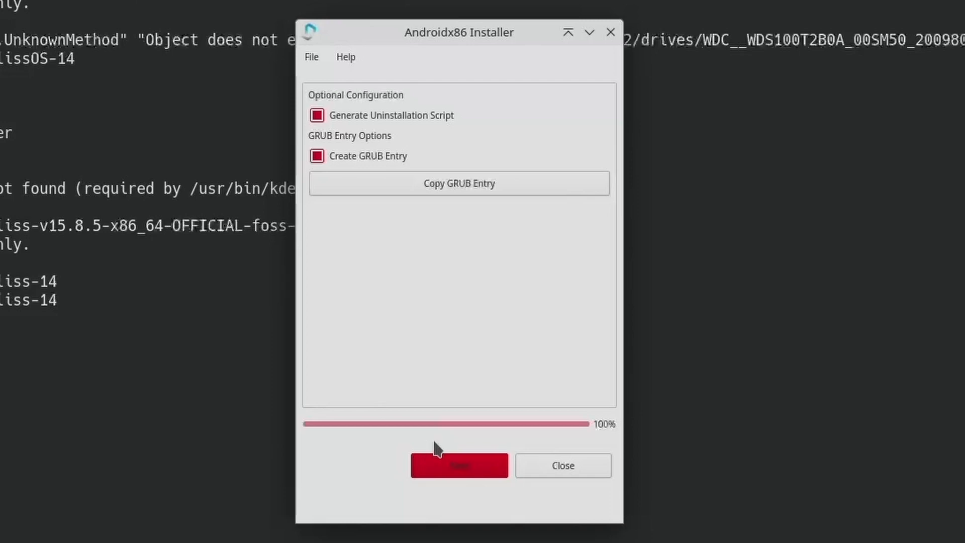
Finish the BlissOS install with Generate Uninstallation Script and Create GRUB Entry checked
left_click(458, 466)
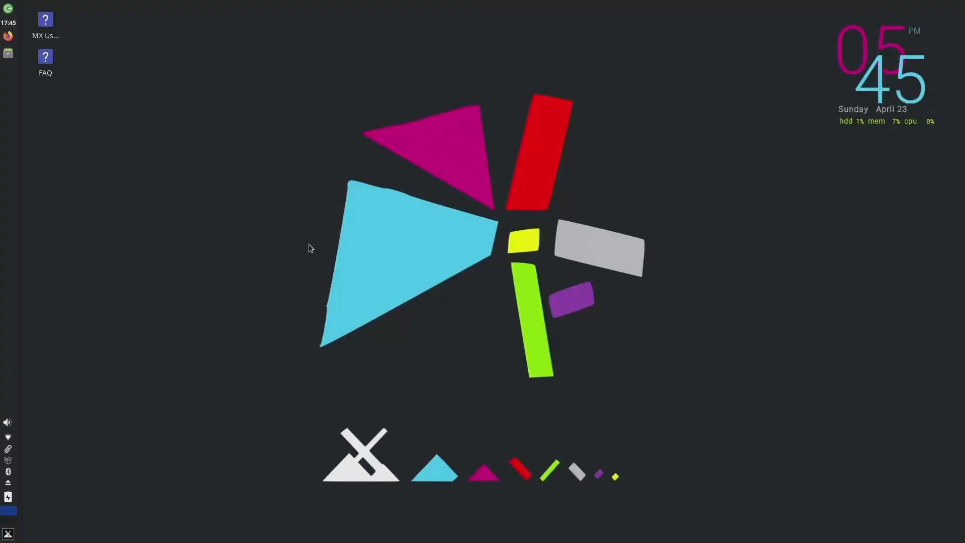
Launch the Androidx86 Installer and set Installation Partition to Root Home Directory
left_click(7, 52)
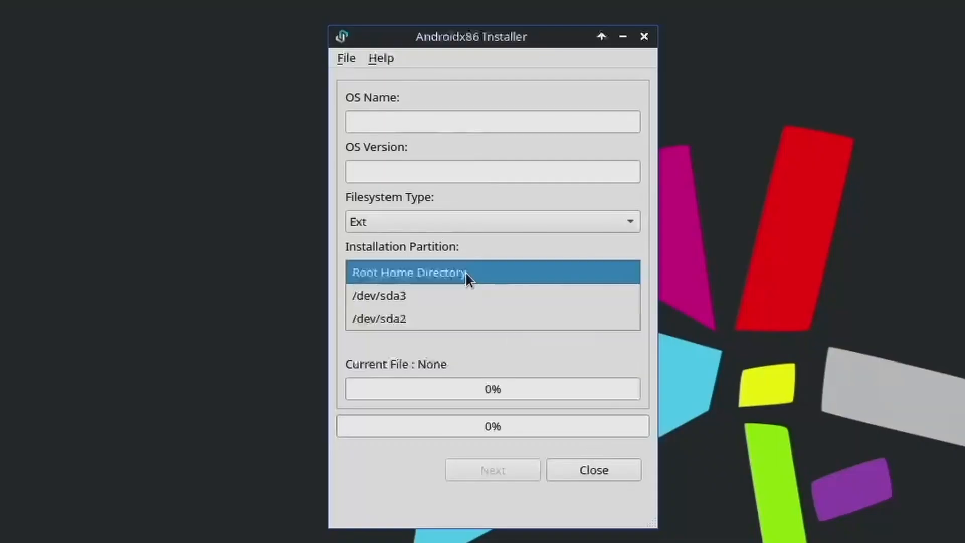
left_click(409, 273)
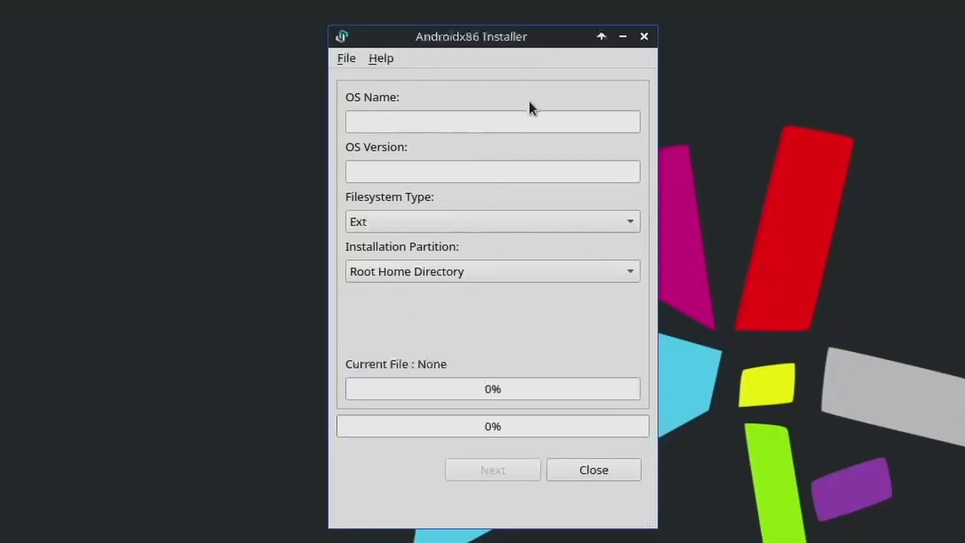
type("Bll")
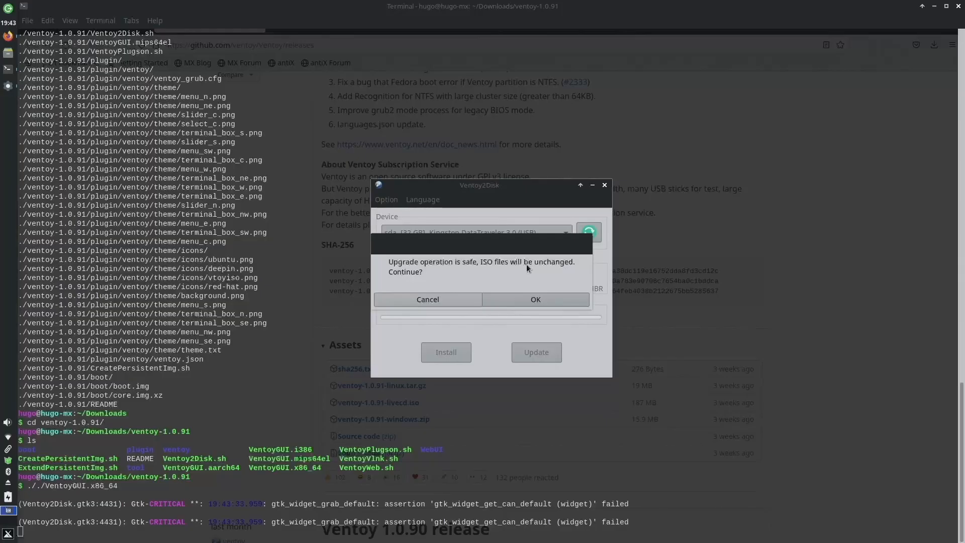
Confirm the Ventoy upgrade on the Kingston USB, then Proceed past the PrimeOS welcome screen
left_click(535, 299)
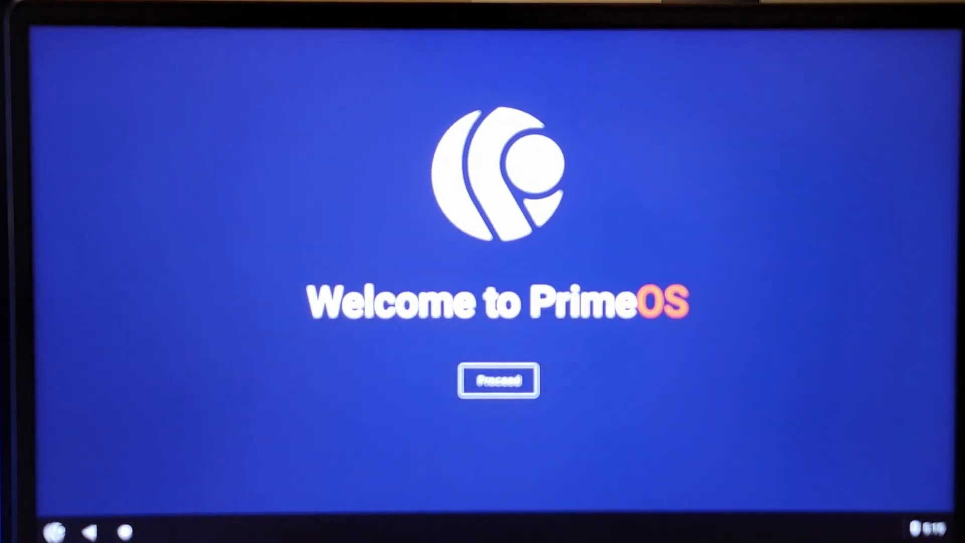
left_click(497, 380)
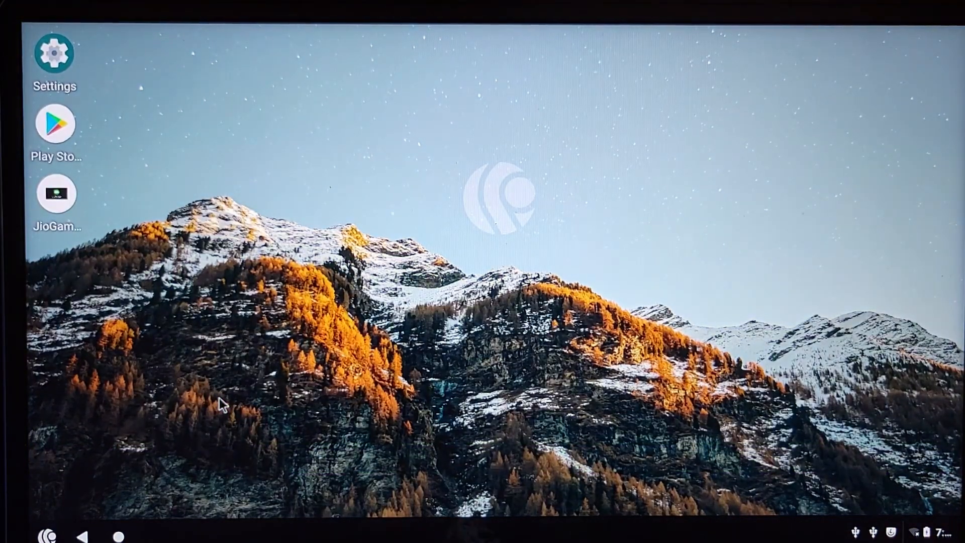
left_click(118, 538)
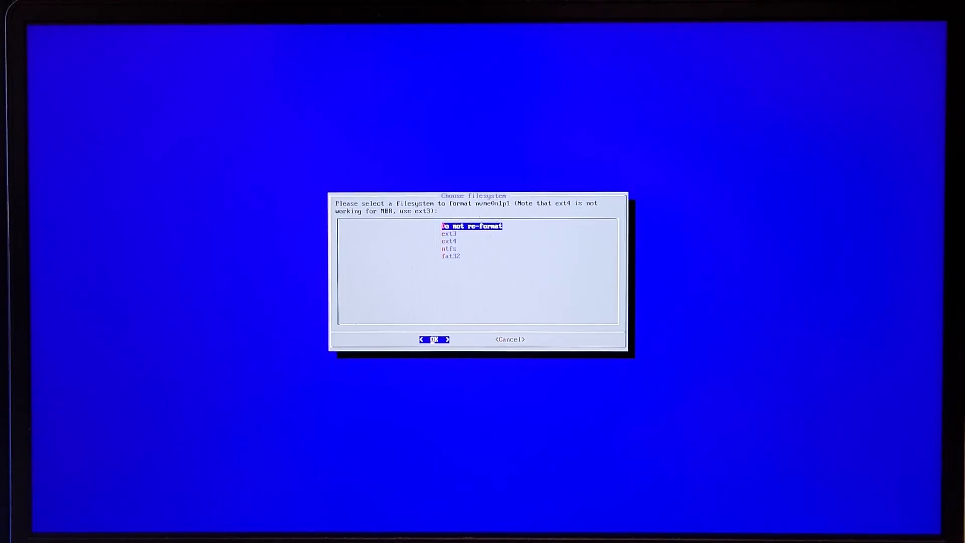
Choose Do not re-format in the Choose filesystem dialog
key("Down")
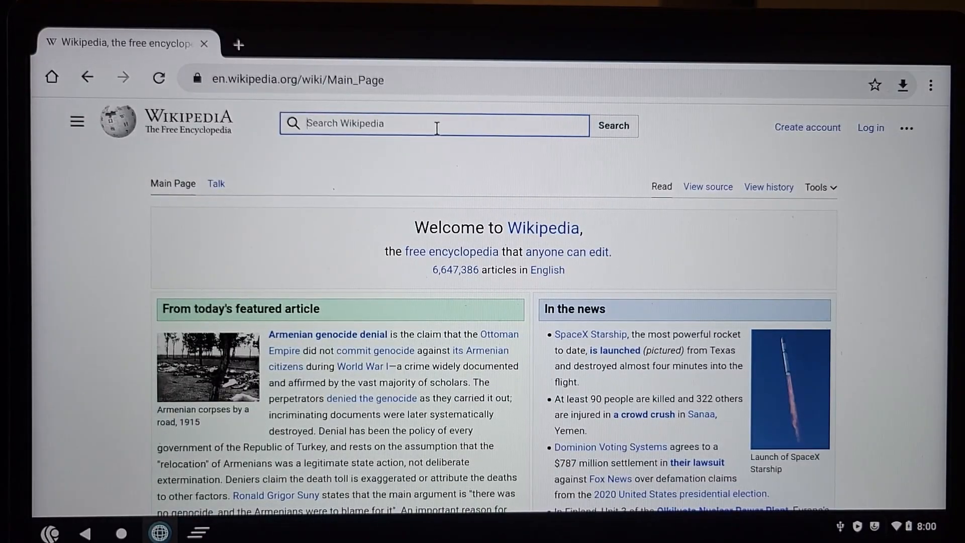
Search Wikipedia for 'youtube' from the en.wikipedia.org main page
type("youtube")
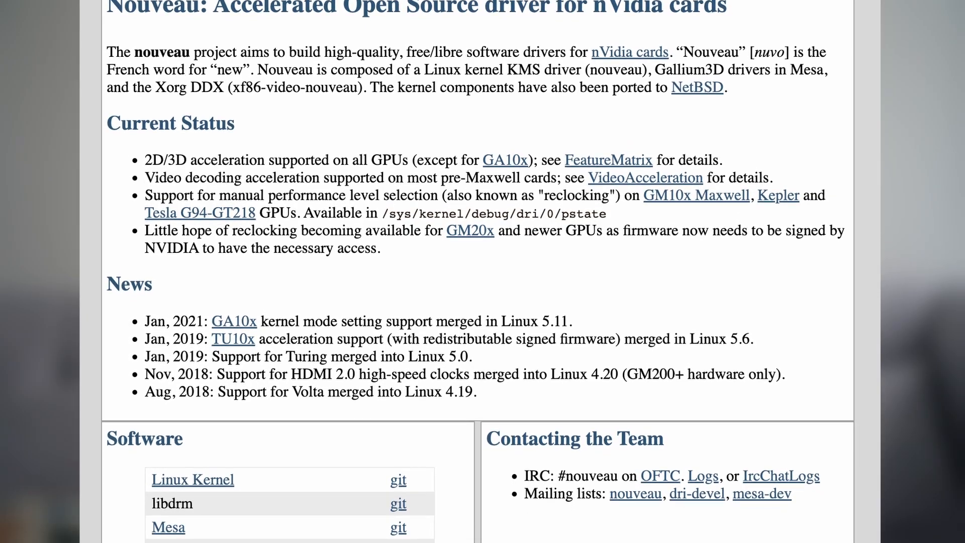
Scroll the Nouveau page through its Current Status, News and Software sections
scroll("down", 3)
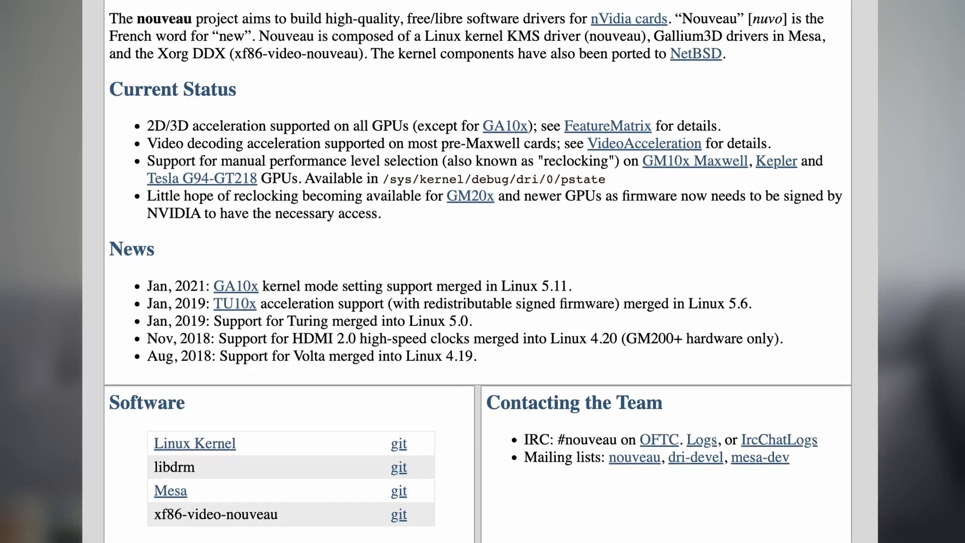
scroll("down", 3)
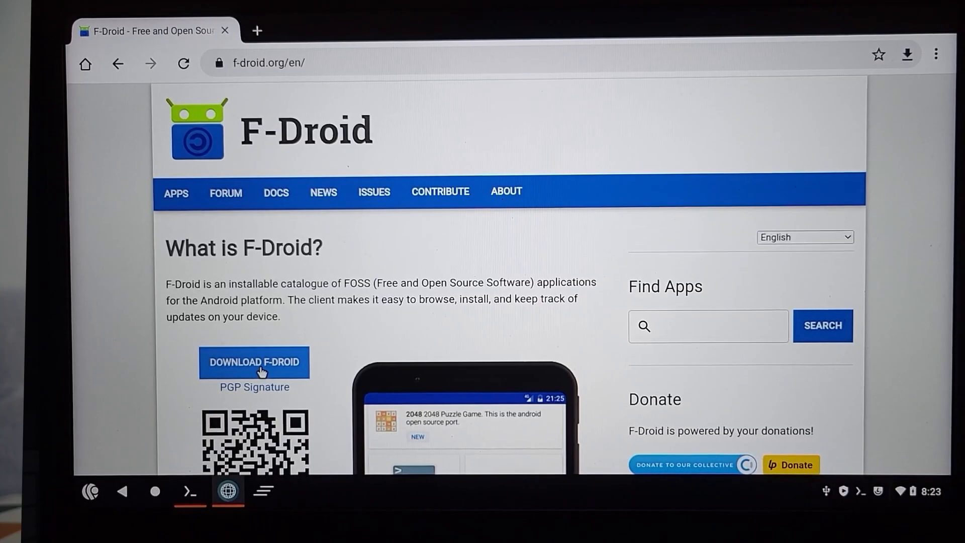
Download F-Droid.apk from f-droid.org, accepting the harmful-file warning
left_click(254, 362)
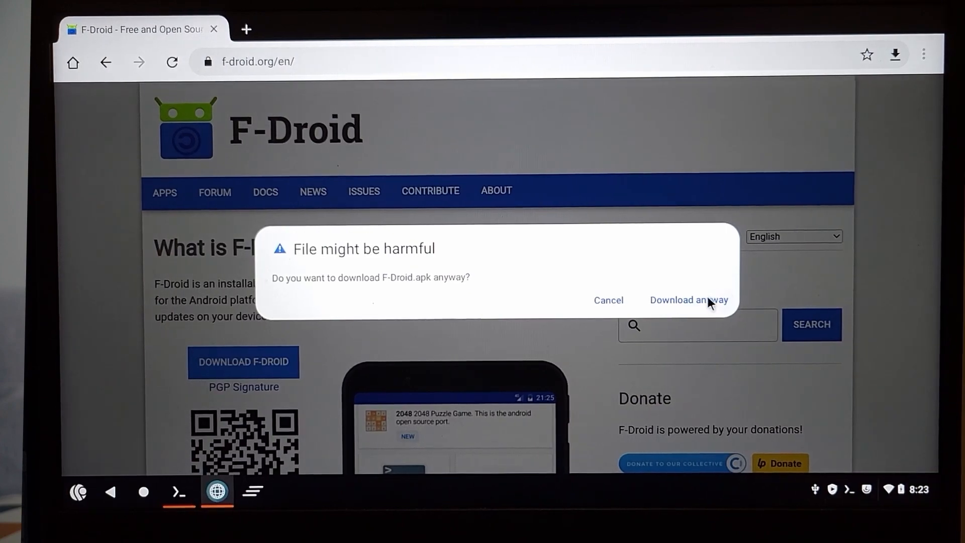
left_click(688, 299)
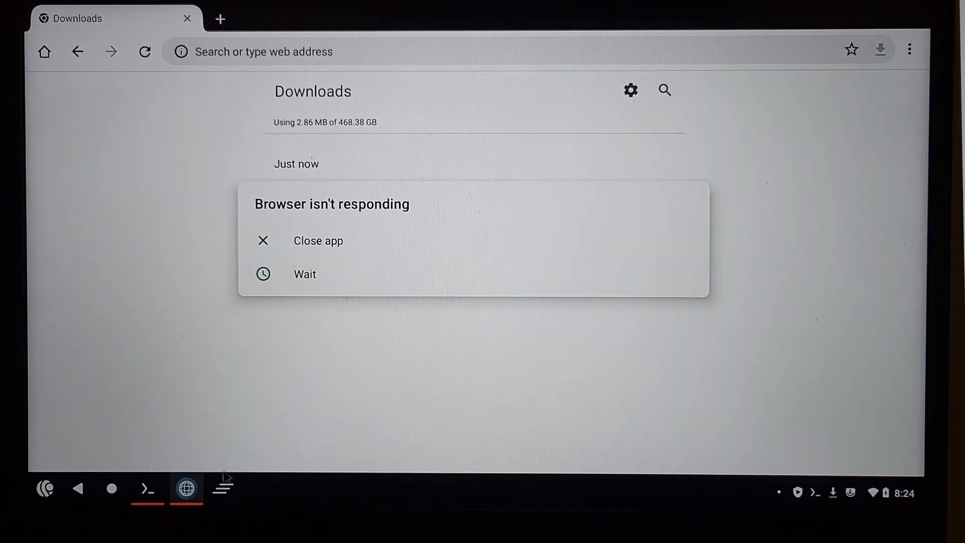
mouse_move(230, 491)
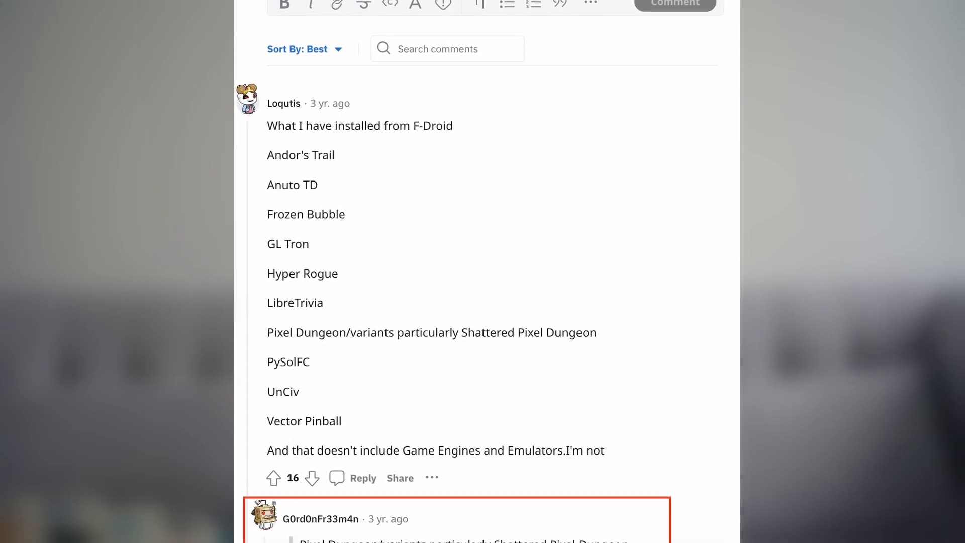
Launch Pixel Dungeon from the F-Droid search results to start level 1
scroll("down", 3)
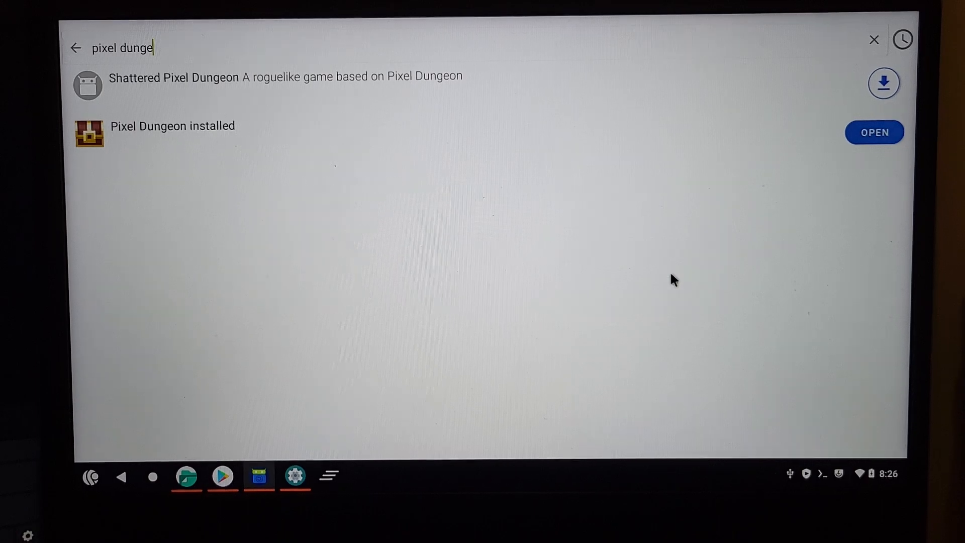
left_click(874, 132)
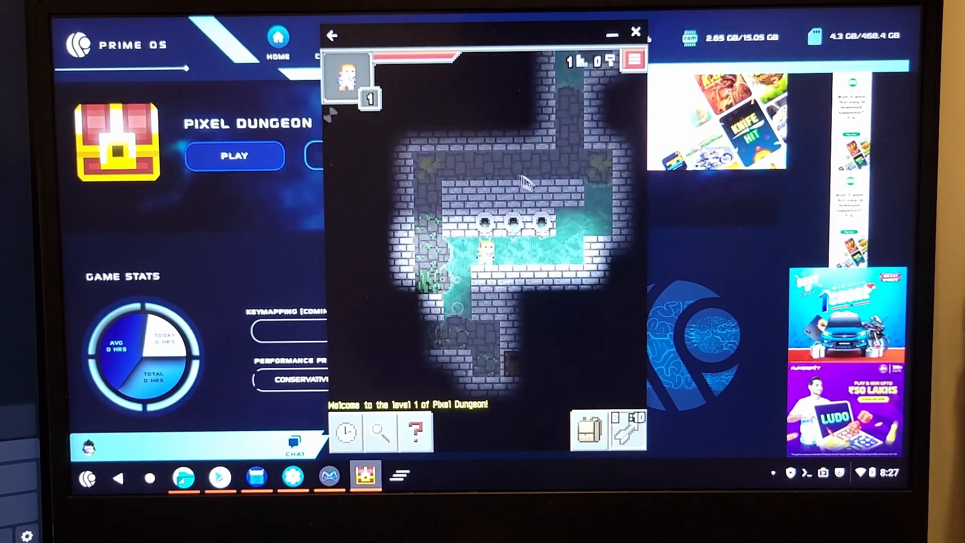